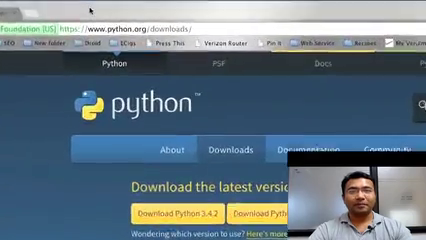
pyautogui.scroll(-3)
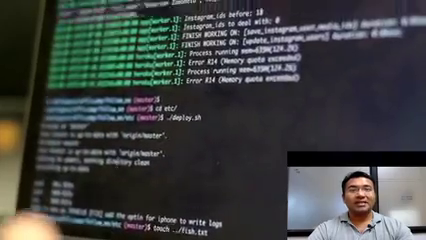
pyautogui.scroll(-3)
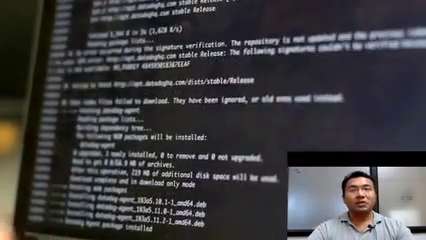
pyautogui.scroll(-3)
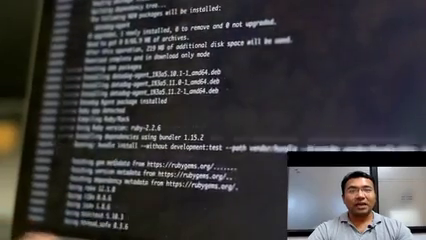